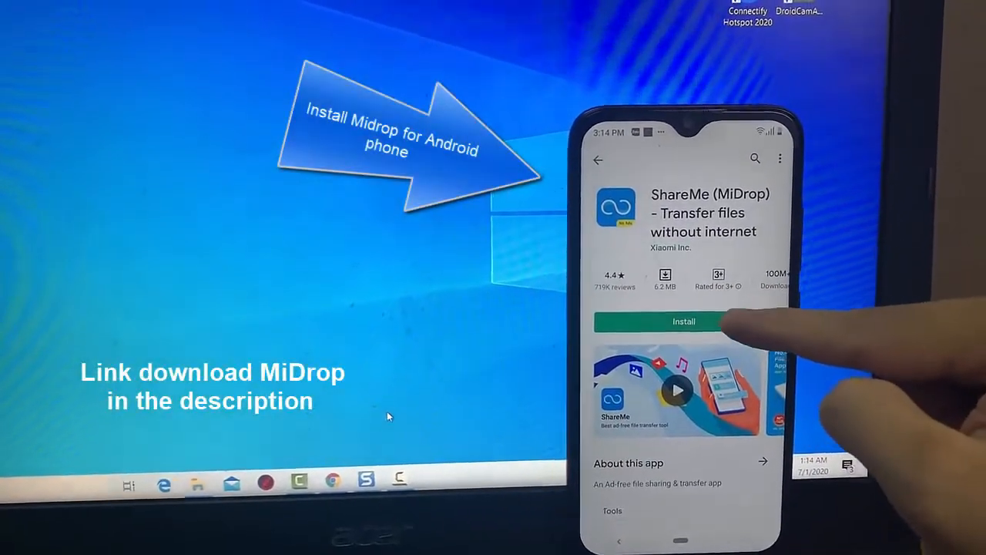
- Install ShareMe (MiDrop) from its Google Play Store page
{"action": "left_click", "coordinate": [684, 323]}
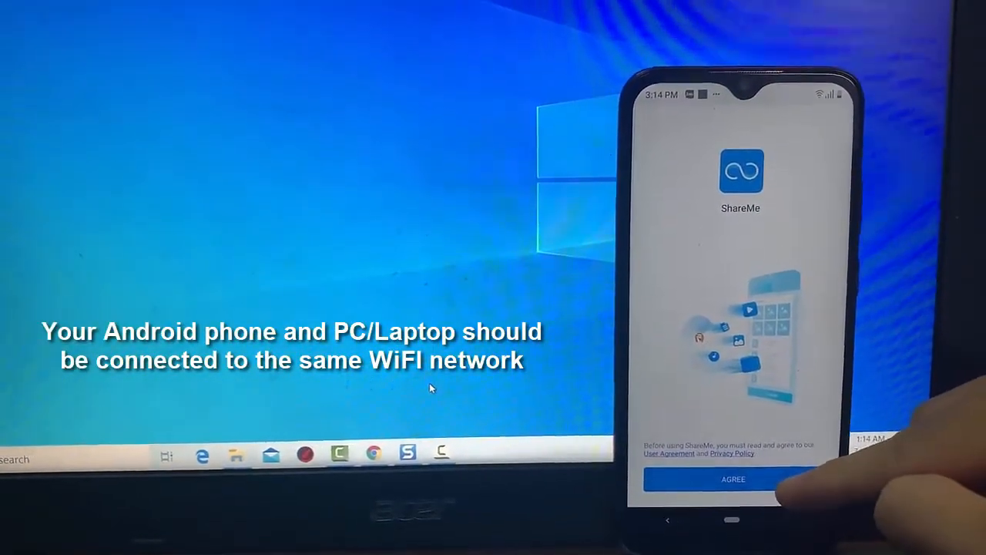
- Agree to the terms and privacy policy and keep the default nickname and avatar
{"action": "left_click", "coordinate": [732, 480]}
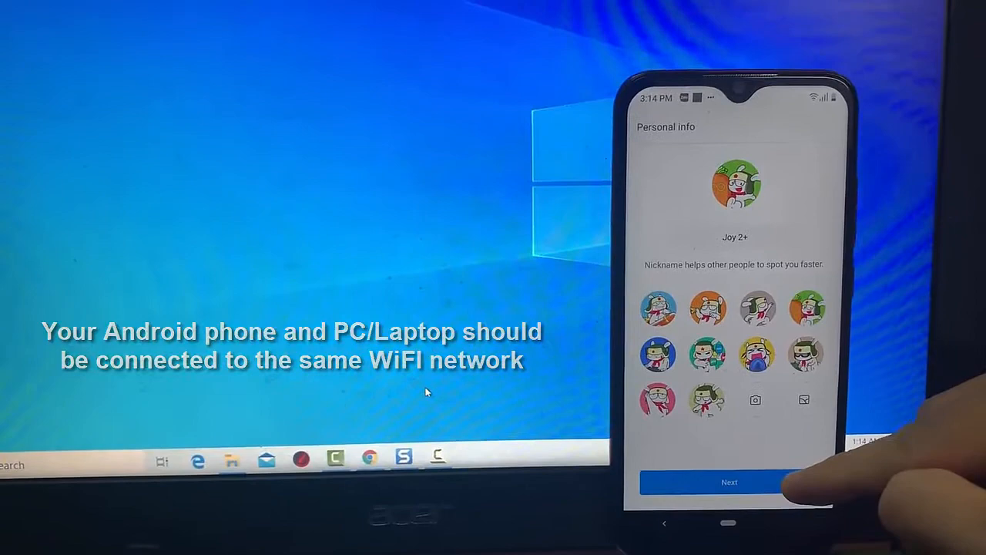
{"action": "left_click", "coordinate": [727, 481]}
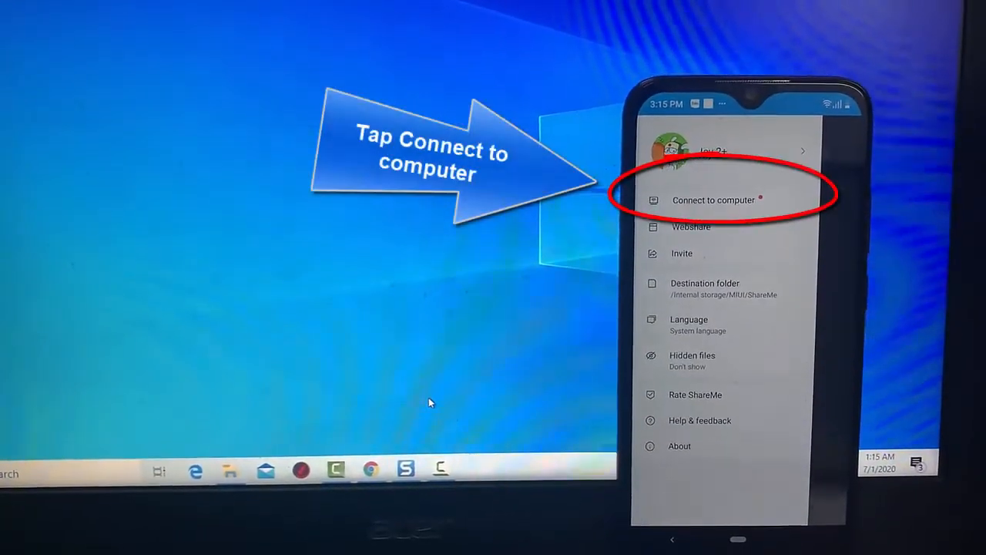
- Start the Connect to computer service so the phone serves ftp://192.168.1.54:2121
{"action": "left_click", "coordinate": [712, 200]}
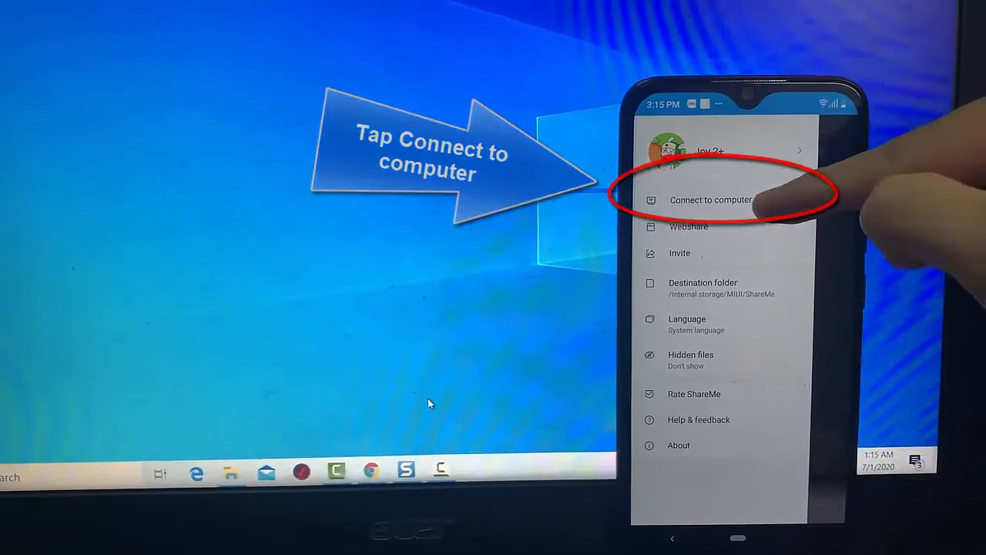
{"action": "left_click", "coordinate": [709, 200]}
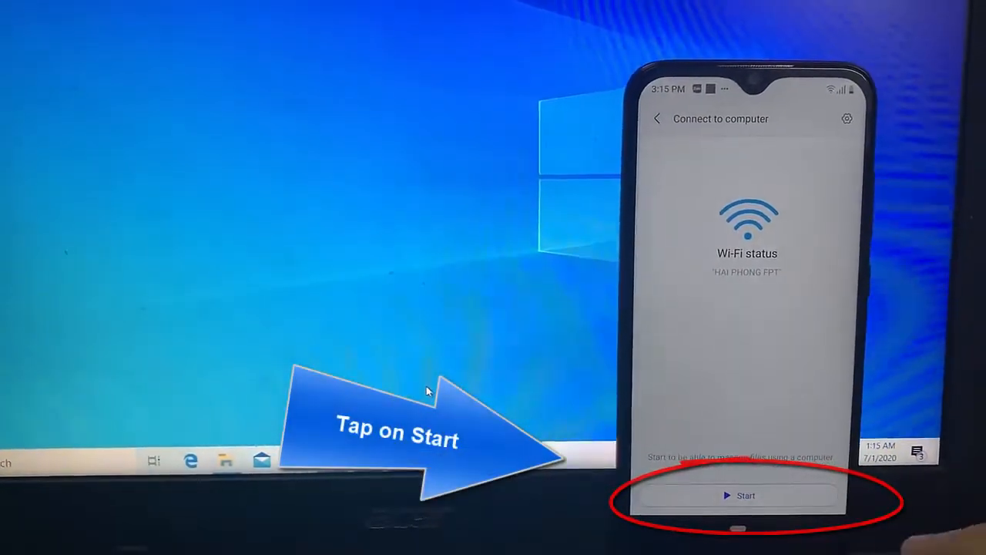
{"action": "left_click", "coordinate": [738, 496]}
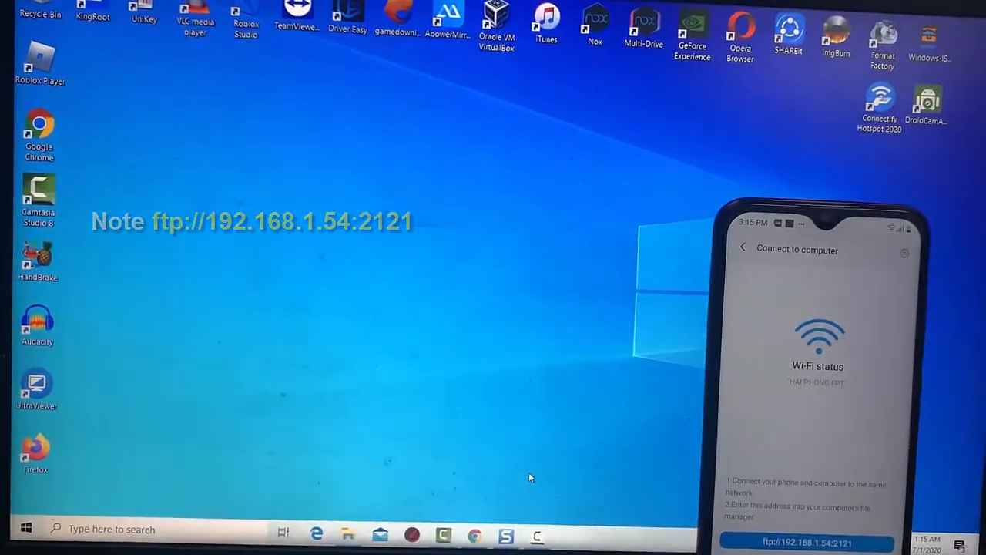
- Browse File Explorer to ftp://192.168.1.54:2121 to show the phone's storage folders
{"action": "left_click", "coordinate": [349, 530]}
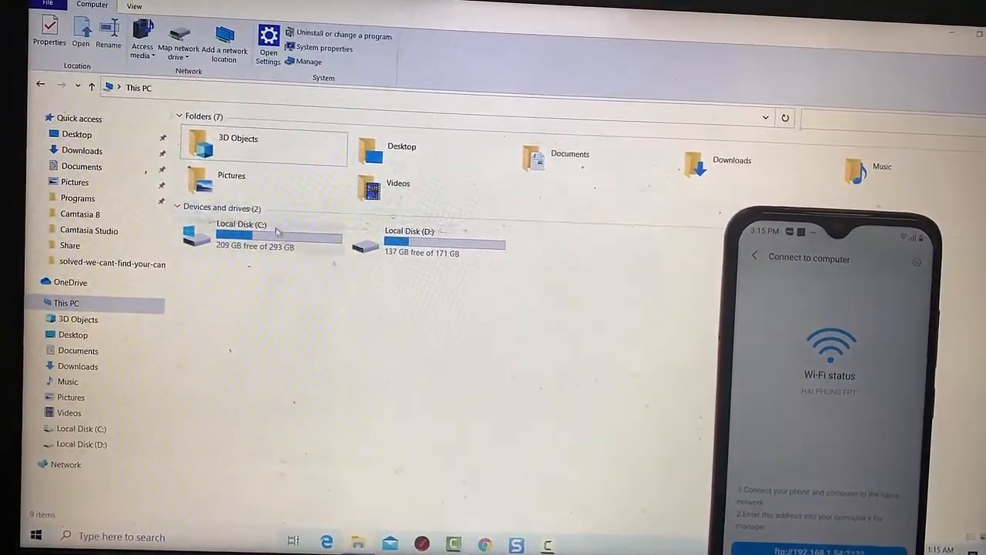
{"action": "left_click", "coordinate": [139, 86]}
{"action": "type", "text": "ftp://192.168.1"}
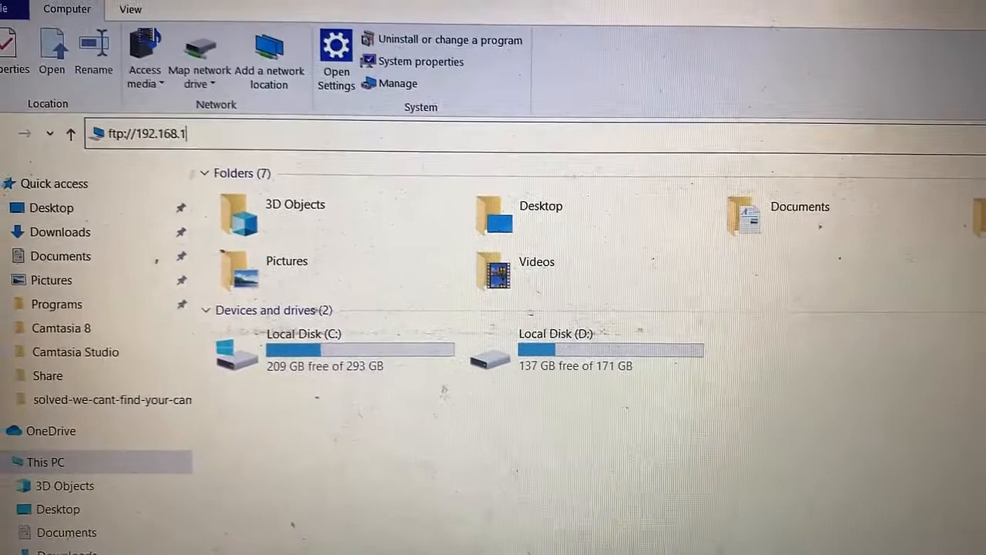
{"action": "type", "text": "54"}
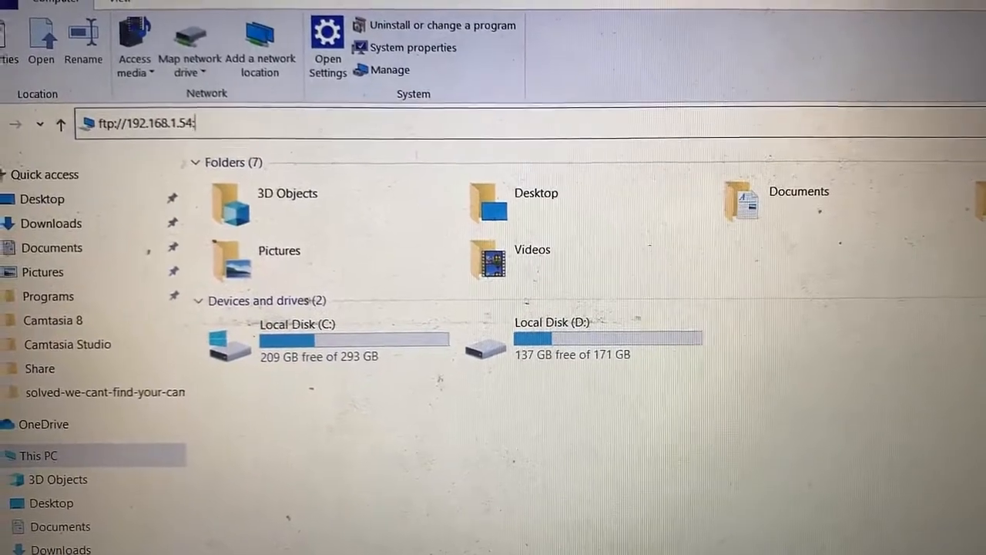
{"action": "type", "text": ":2121"}
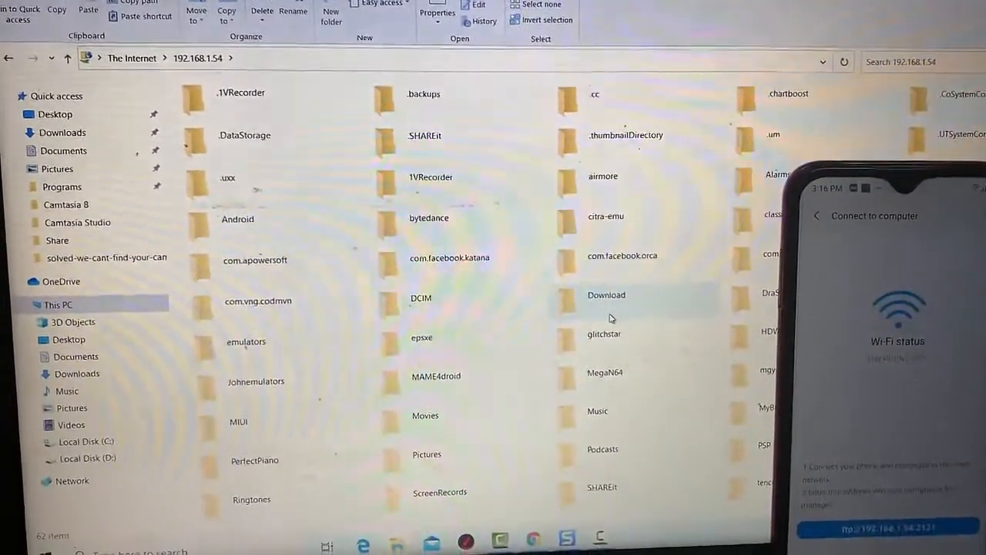
{"action": "mouse_move", "coordinate": [439, 305]}
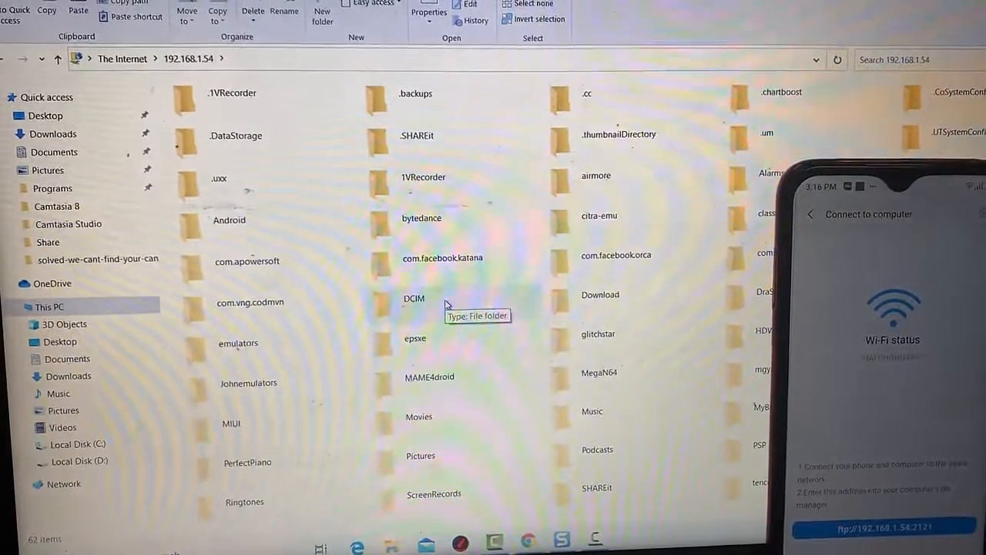
- Enter DCIM then Camera to list the phone's photos as image files
{"action": "double_click", "coordinate": [413, 299]}
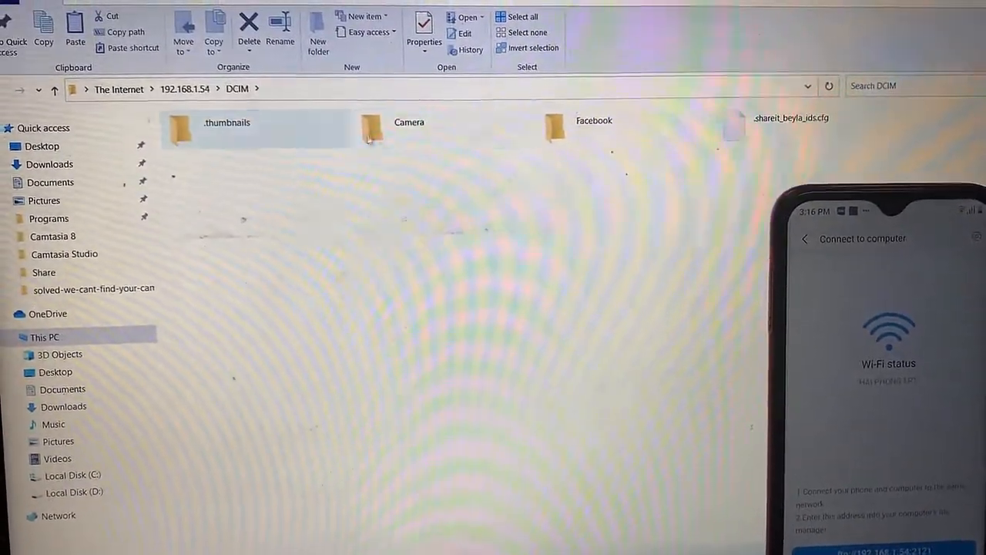
{"action": "double_click", "coordinate": [370, 129]}
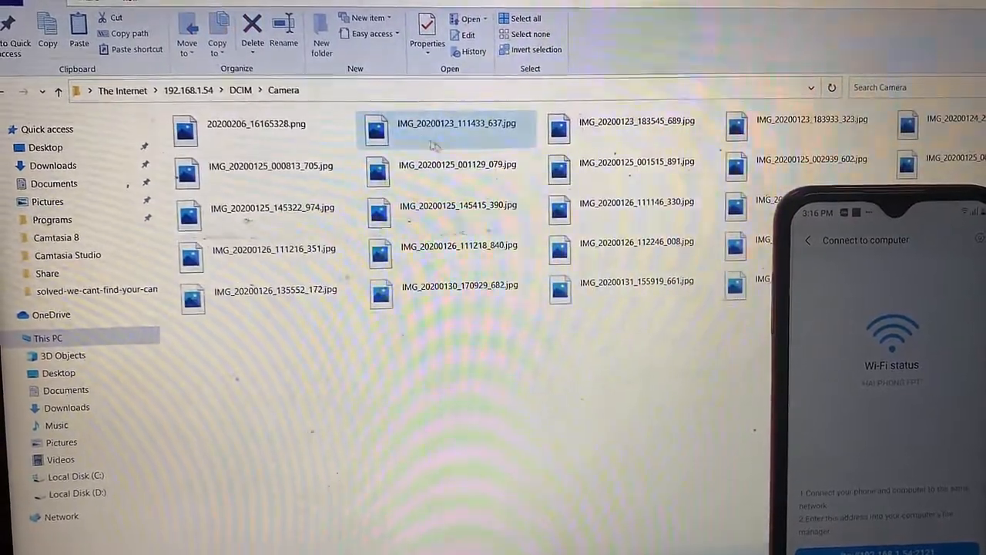